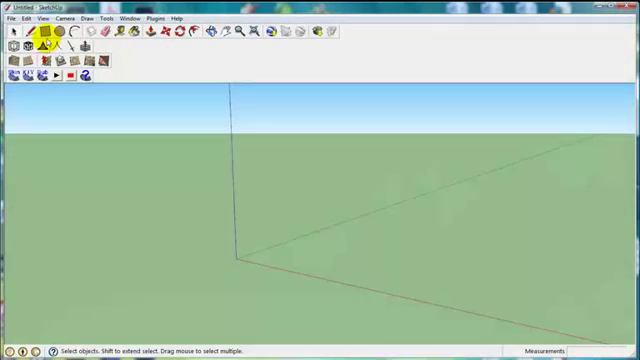
Enable the Sandbox tools through the Window menu's extensions preferences.
{"action": "left_click", "coordinate": [40, 16]}
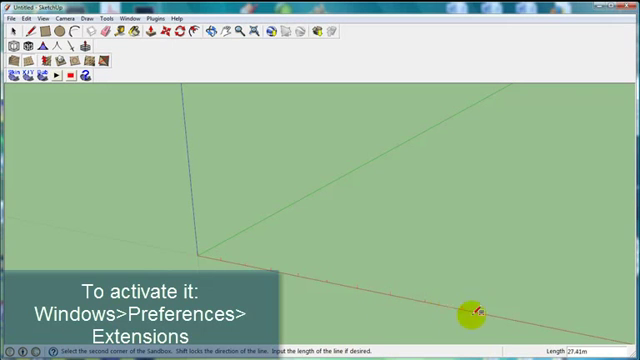
{"action": "mouse_move", "coordinate": [540, 324]}
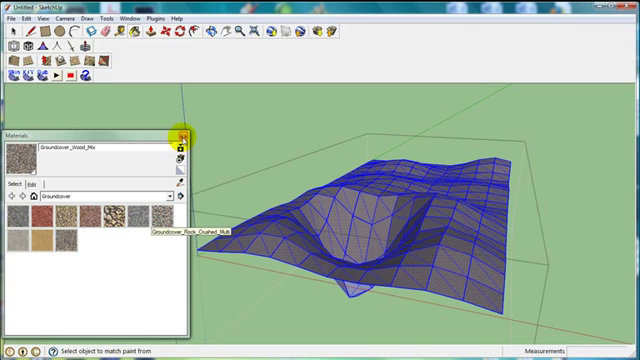
Apply a textured material to the terrain and name it in the Save As window as its own file.
{"action": "left_click", "coordinate": [44, 184]}
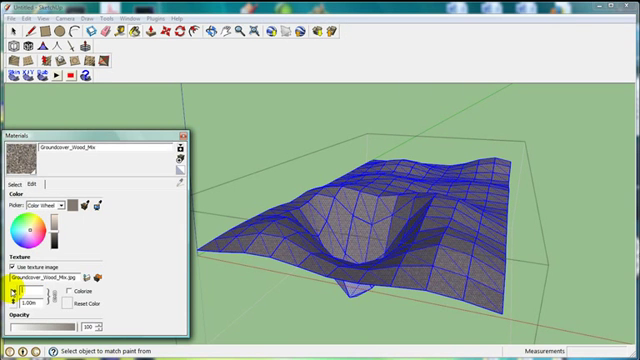
{"action": "left_click", "coordinate": [16, 18]}
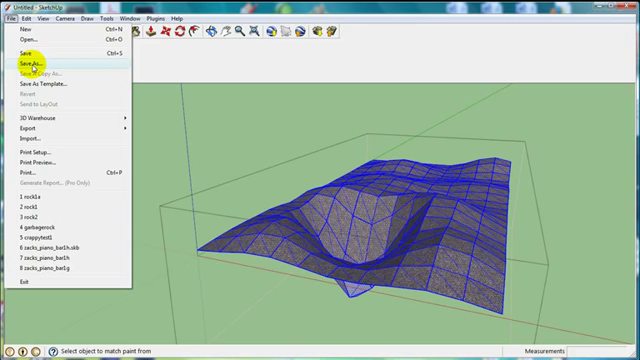
{"action": "left_click", "coordinate": [22, 62]}
{"action": "type", "text": "terrain"}
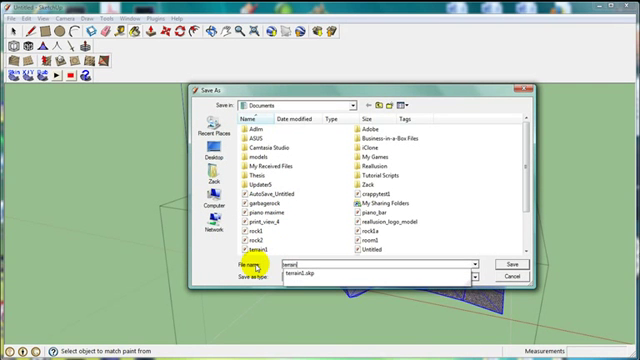
{"action": "left_click", "coordinate": [470, 276]}
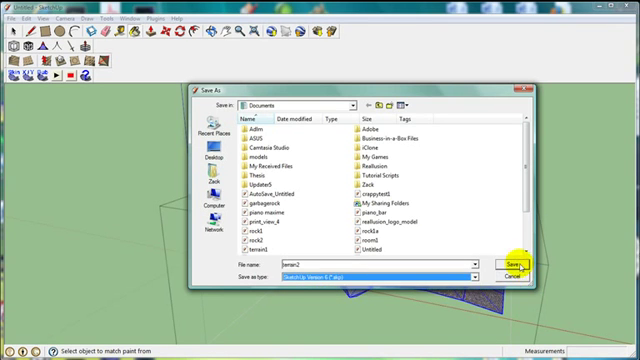
Save the terrain, load it into 3DXchange and align it to the centre of the ground plane.
{"action": "left_click", "coordinate": [510, 264]}
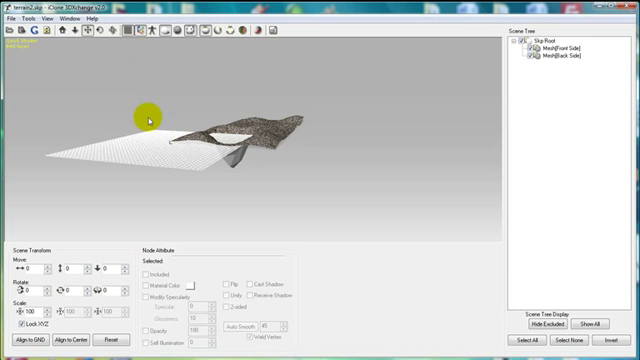
{"action": "left_click", "coordinate": [68, 342]}
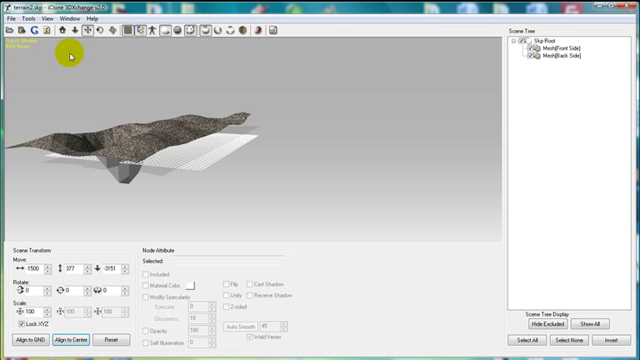
{"action": "left_click", "coordinate": [28, 344]}
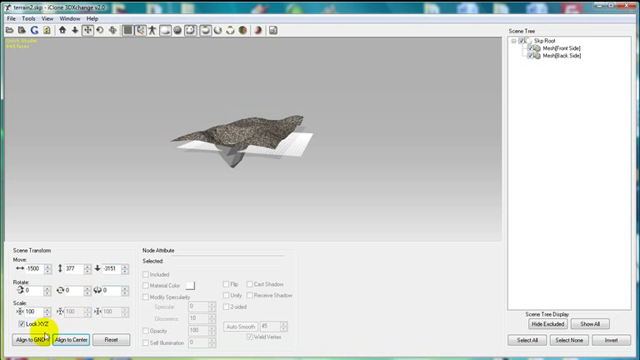
{"action": "left_click", "coordinate": [28, 342]}
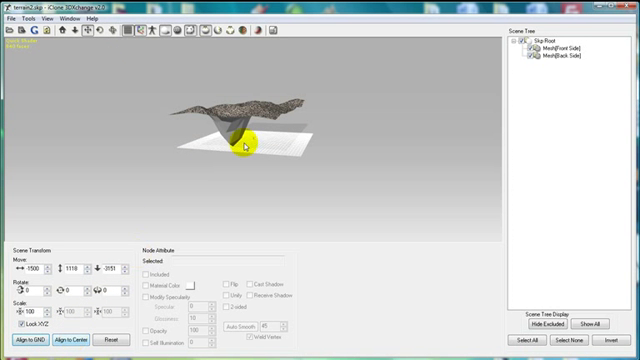
{"action": "left_click_drag", "start_coordinate": [244, 140], "coordinate": [244, 156]}
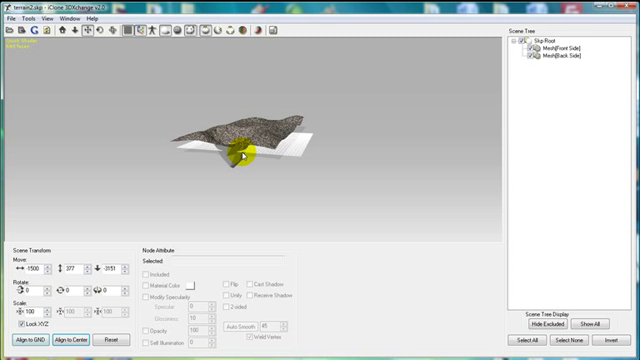
{"action": "mouse_move", "coordinate": [228, 216]}
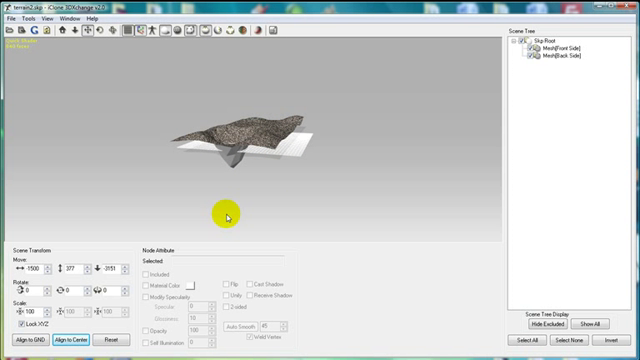
{"action": "mouse_move", "coordinate": [284, 184]}
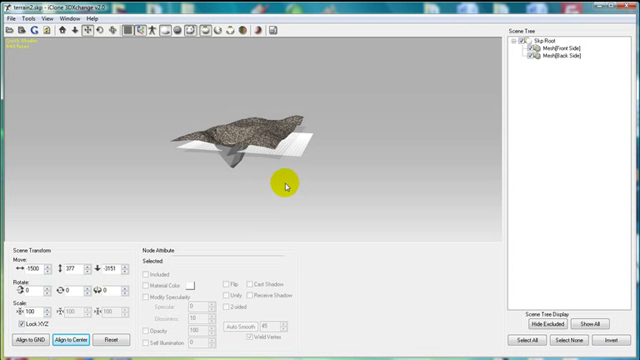
Select the terrain mesh node and export it as an iClone prop.
{"action": "left_click", "coordinate": [540, 36]}
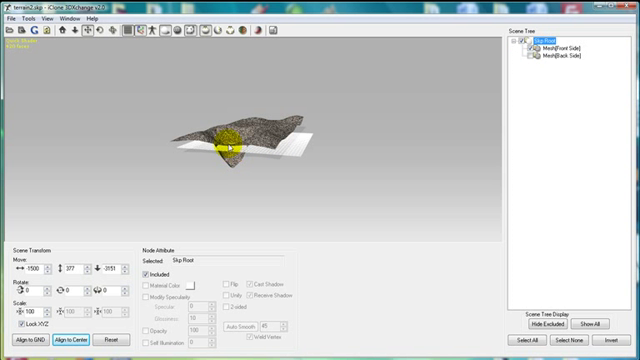
{"action": "left_click", "coordinate": [568, 48]}
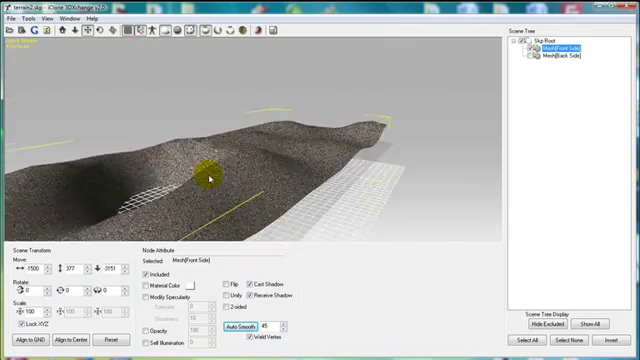
{"action": "left_click", "coordinate": [8, 18]}
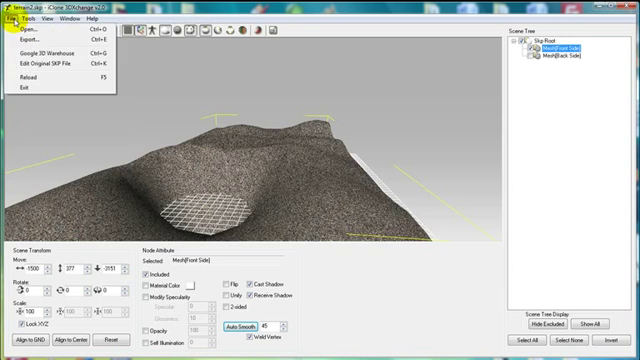
{"action": "left_click", "coordinate": [24, 40]}
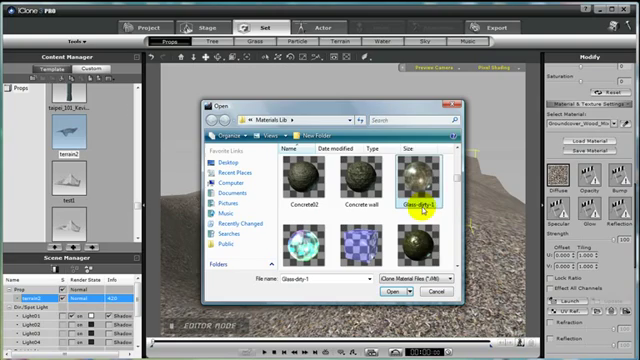
Choose a grainy grass-and-leaves ground image as the terrain's diffuse texture.
{"action": "scroll", "scroll_direction": "down", "scroll_amount": 3}
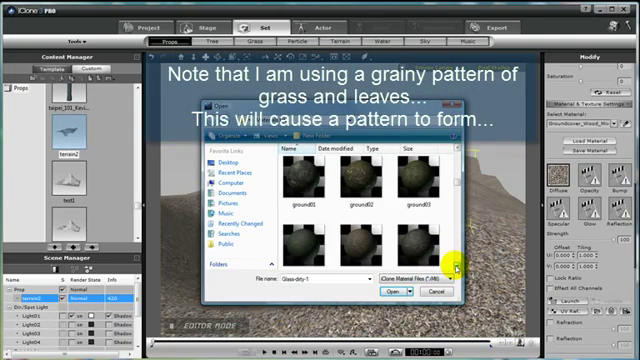
{"action": "left_click", "coordinate": [388, 292]}
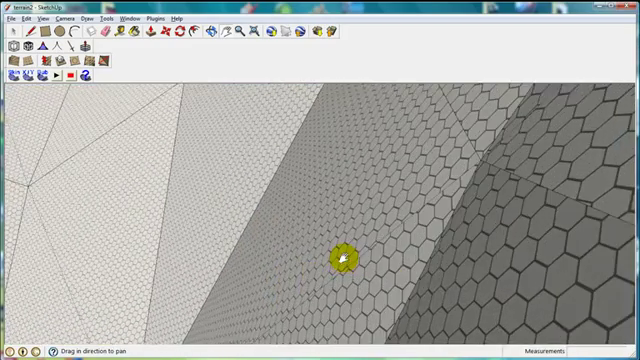
{"action": "left_click_drag", "start_coordinate": [344, 258], "coordinate": [400, 202]}
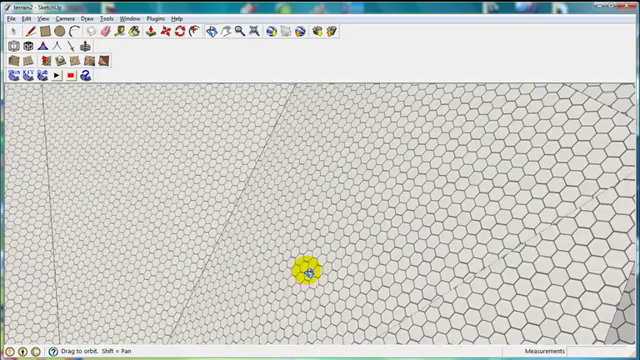
{"action": "left_click_drag", "start_coordinate": [312, 272], "coordinate": [430, 272]}
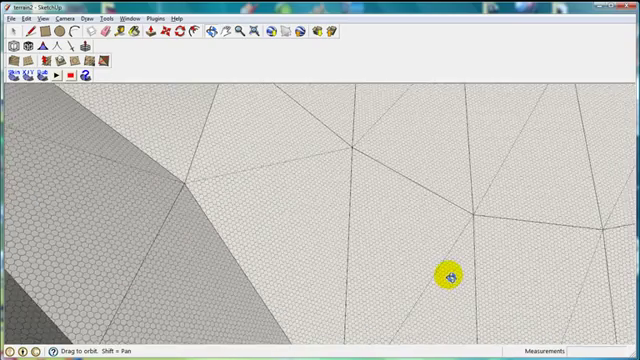
{"action": "left_click_drag", "start_coordinate": [448, 278], "coordinate": [494, 236]}
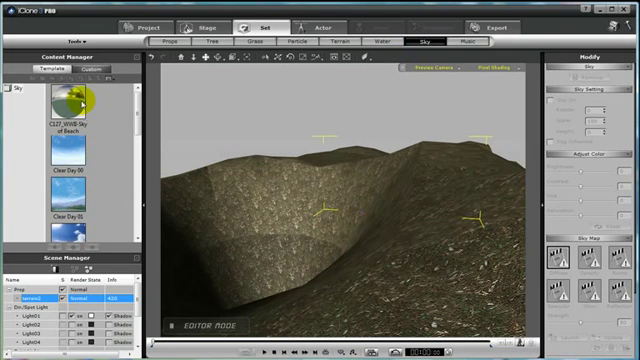
Apply a cloudy blue sky template and switch to the Tree content to plant along the slope.
{"action": "scroll", "scroll_direction": "down", "scroll_amount": 3}
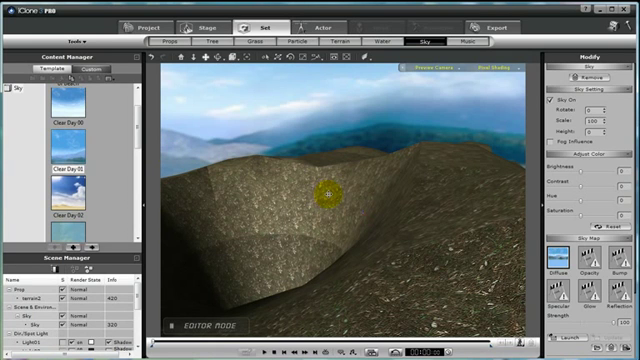
{"action": "mouse_move", "coordinate": [416, 144]}
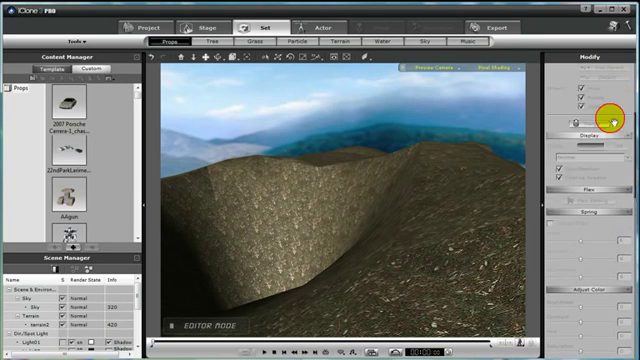
{"action": "left_click", "coordinate": [336, 40]}
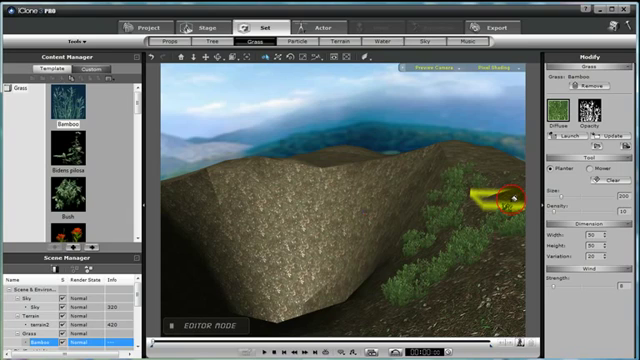
Pick a leafy tree variety, then give the water plane in the hollow a pond water template.
{"action": "left_click", "coordinate": [388, 36]}
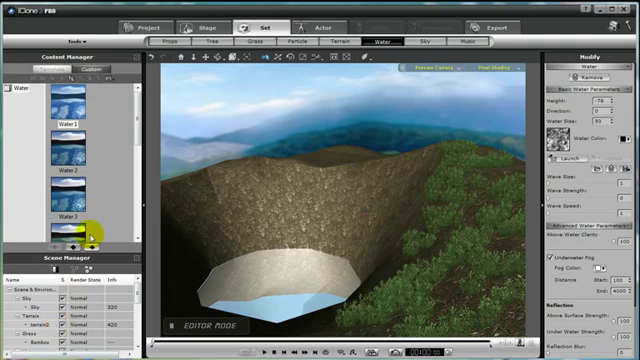
{"action": "left_click", "coordinate": [210, 38]}
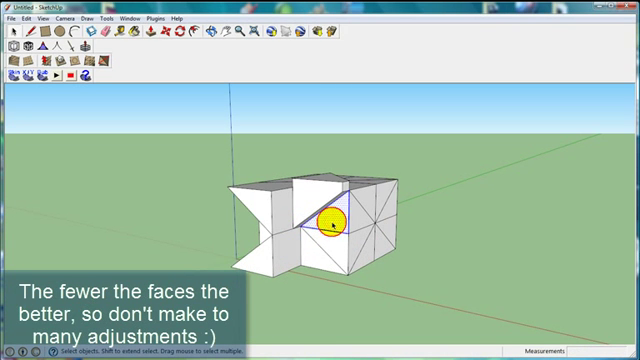
Subdivide and Smooth the faceted block with 1 iteration into a rounded boulder and inspect it.
{"action": "right_click", "coordinate": [336, 224]}
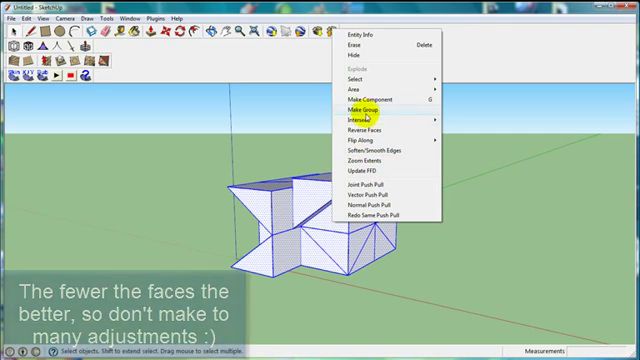
{"action": "left_click", "coordinate": [360, 104]}
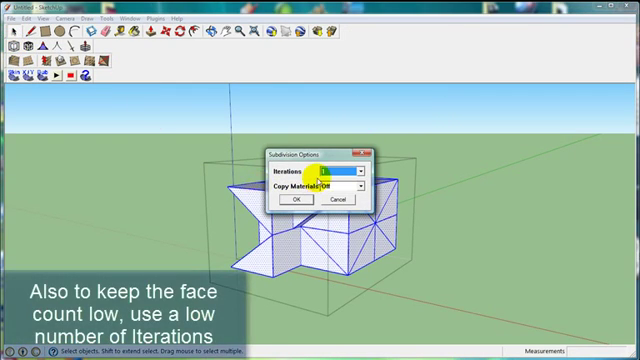
{"action": "left_click", "coordinate": [296, 200]}
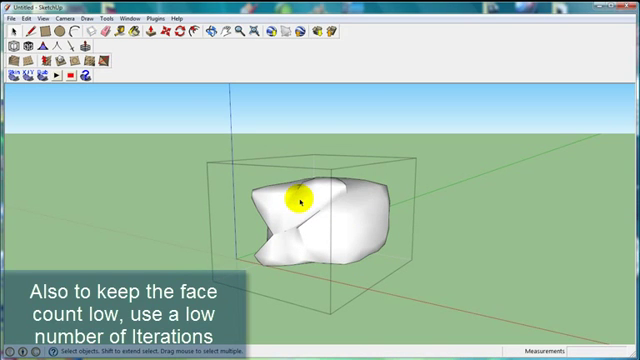
{"action": "left_click_drag", "start_coordinate": [298, 200], "coordinate": [342, 236]}
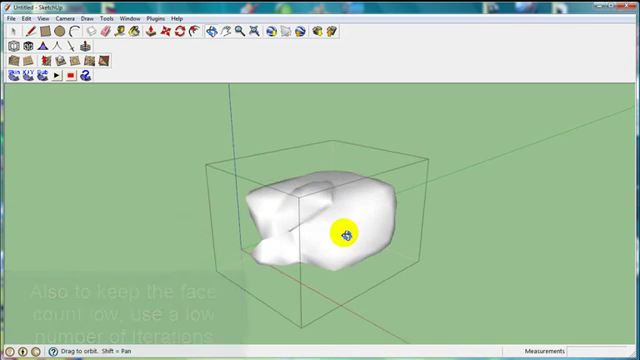
{"action": "left_click_drag", "start_coordinate": [344, 232], "coordinate": [164, 168]}
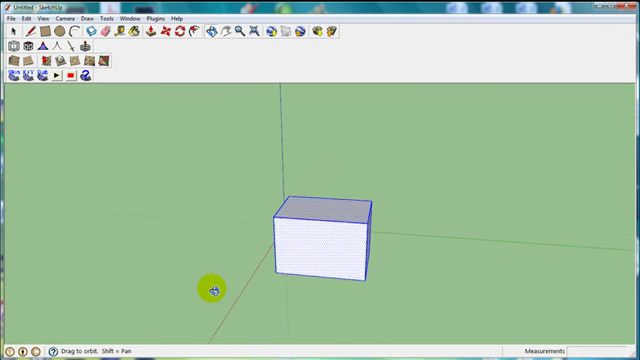
Select the whole box and confirm live proxy smoothing with low iterations.
{"action": "left_click_drag", "start_coordinate": [212, 292], "coordinate": [362, 286]}
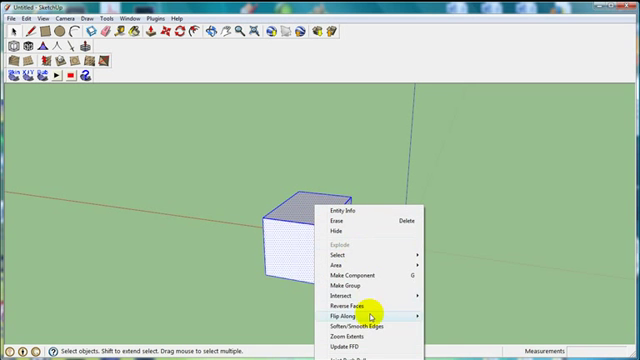
{"action": "left_click", "coordinate": [354, 306]}
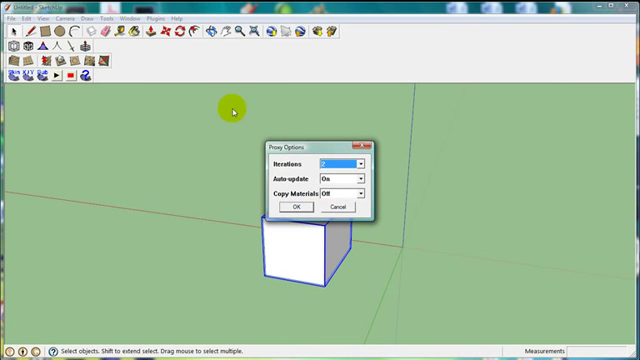
{"action": "left_click", "coordinate": [296, 204]}
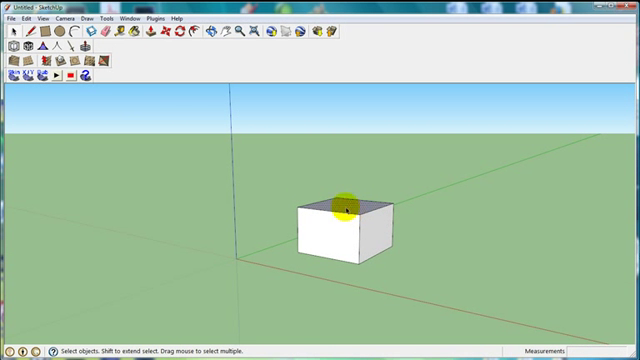
Push/Pull stepped tiers up from the box top and bring up smoothing options for the stack.
{"action": "left_click", "coordinate": [84, 44]}
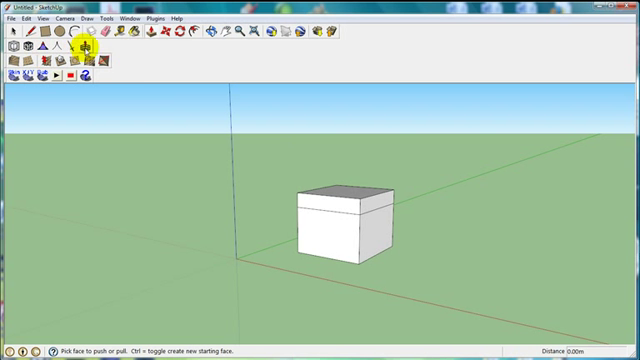
{"action": "mouse_move", "coordinate": [200, 90]}
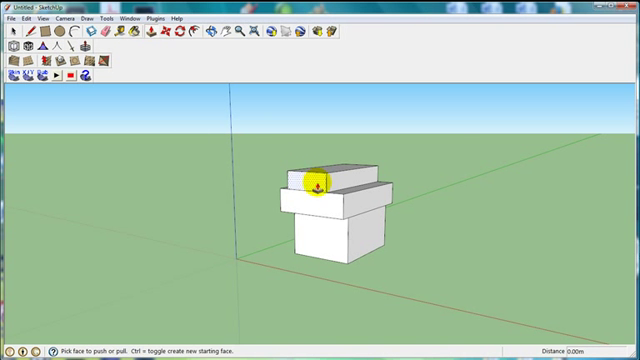
{"action": "right_click", "coordinate": [330, 196]}
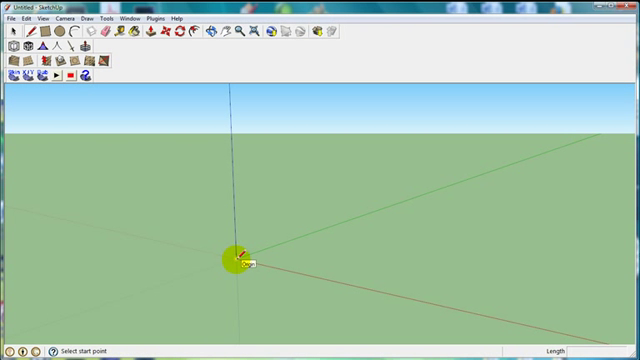
Draw a guide line, a freehand lumpy profile and an arch path, then paint the Follow Me arch with pebble stone.
{"action": "left_click", "coordinate": [236, 256]}
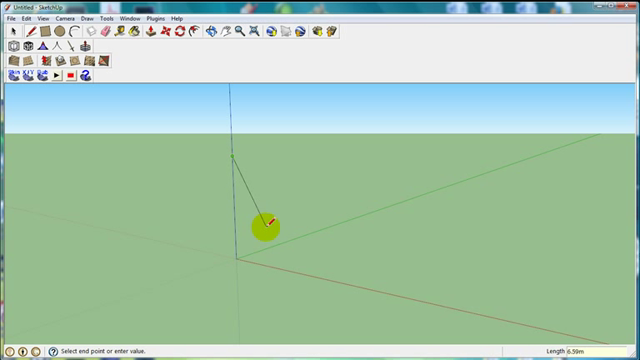
{"action": "mouse_move", "coordinate": [270, 156]}
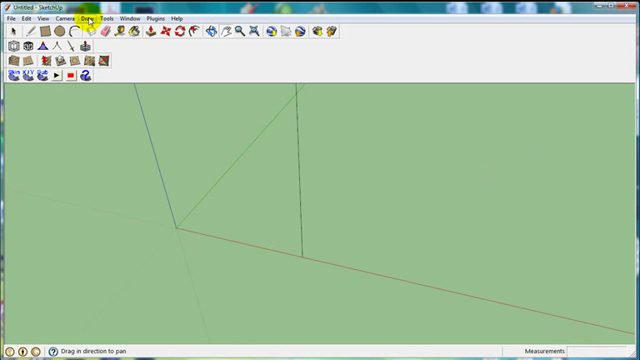
{"action": "left_click", "coordinate": [92, 18]}
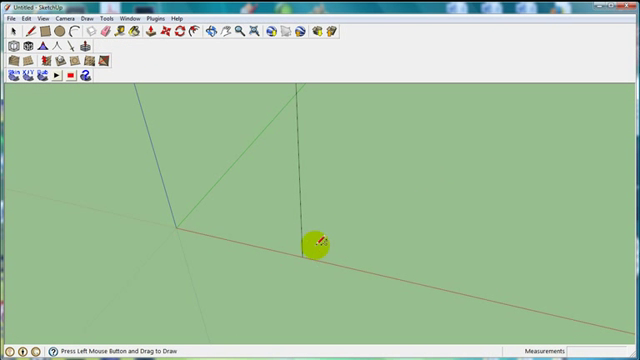
{"action": "mouse_move", "coordinate": [298, 290]}
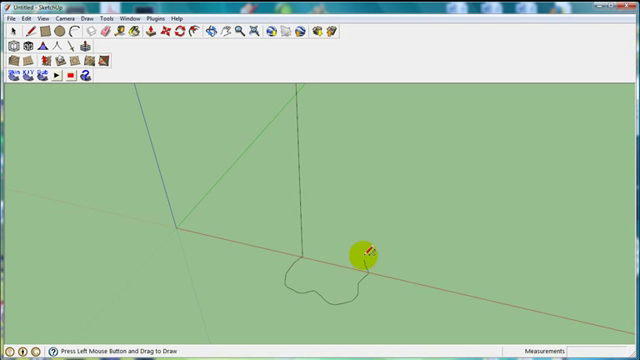
{"action": "mouse_move", "coordinate": [318, 232]}
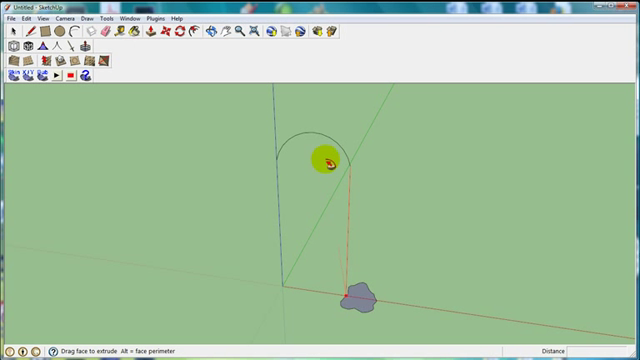
{"action": "left_click_drag", "start_coordinate": [324, 164], "coordinate": [264, 290]}
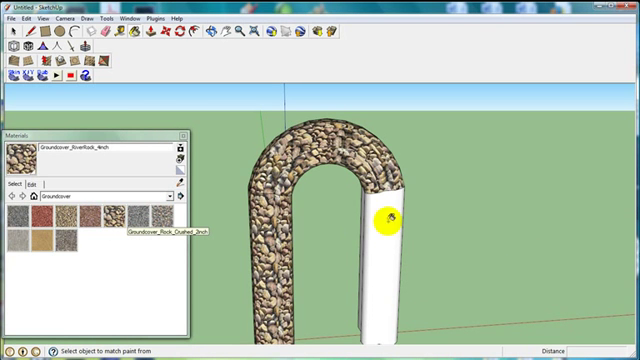
{"action": "left_click", "coordinate": [388, 218]}
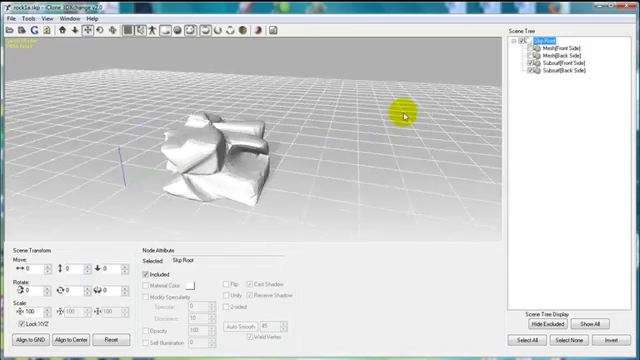
Reorient the boulder to sit flat lengthwise and export it from 3DXchange as a prop.
{"action": "left_click_drag", "start_coordinate": [400, 112], "coordinate": [300, 140]}
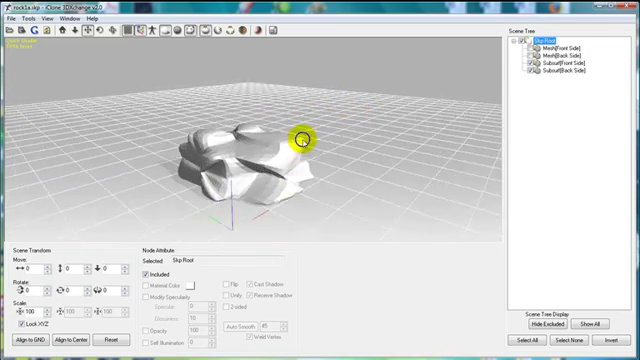
{"action": "left_click_drag", "start_coordinate": [300, 140], "coordinate": [176, 160]}
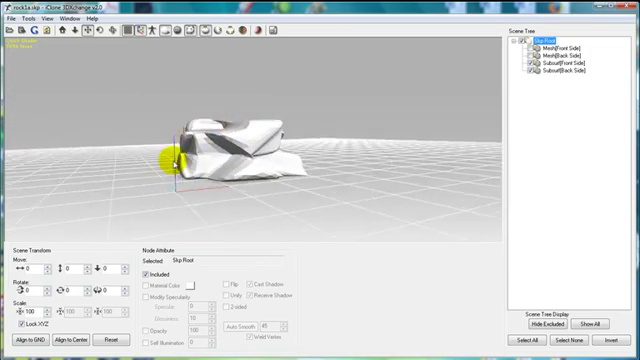
{"action": "left_click", "coordinate": [548, 68]}
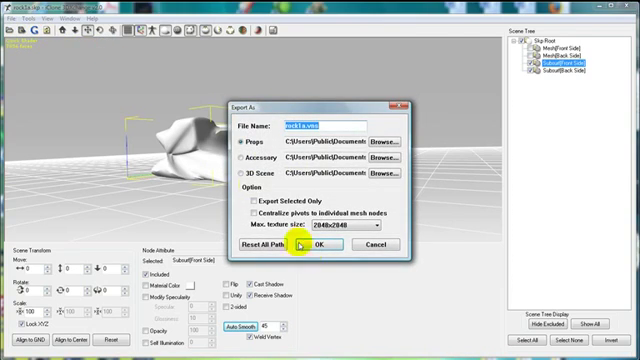
{"action": "left_click", "coordinate": [316, 248]}
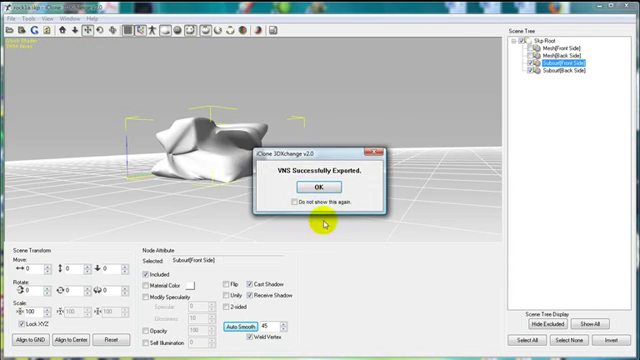
{"action": "left_click", "coordinate": [320, 188]}
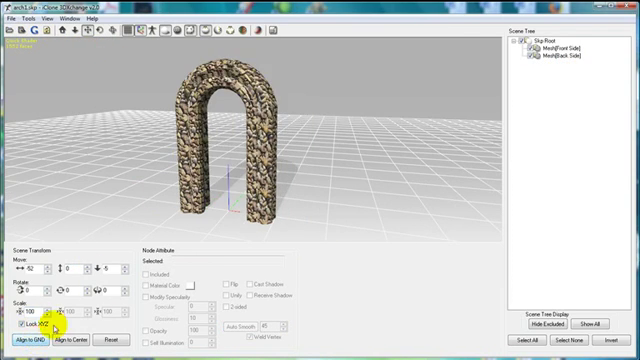
Bring in the stone archway and align it to the ground grid.
{"action": "left_click", "coordinate": [572, 44]}
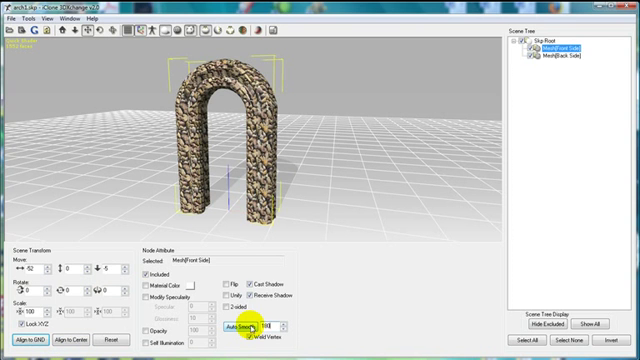
{"action": "left_click", "coordinate": [266, 328]}
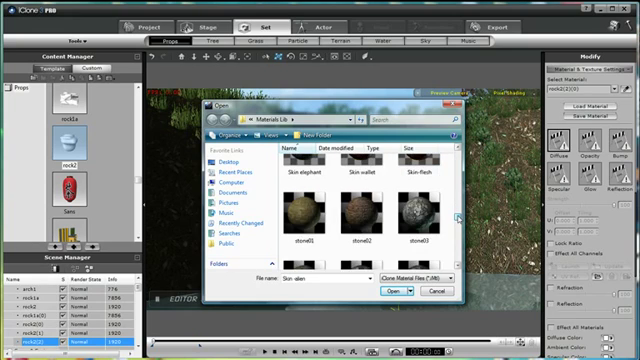
Choose a stone texture image from the file browser for the selected prop.
{"action": "left_click", "coordinate": [392, 292]}
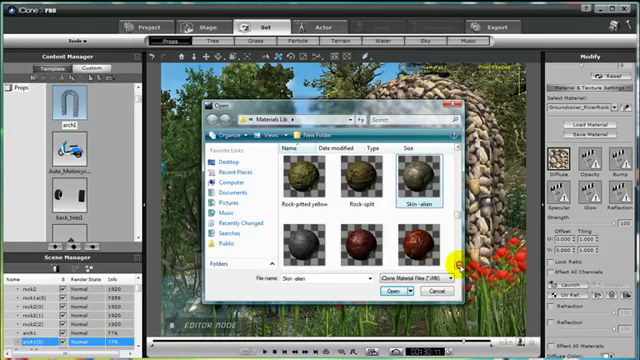
{"action": "scroll", "scroll_direction": "down", "scroll_amount": 3}
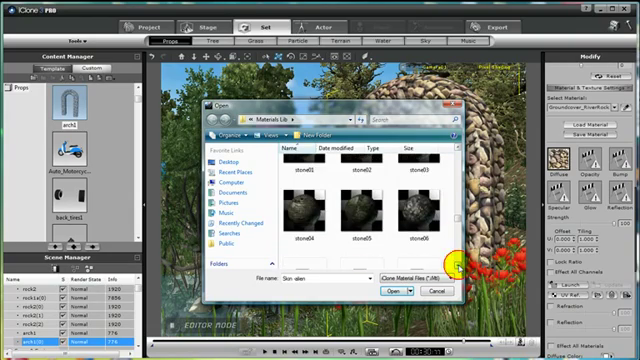